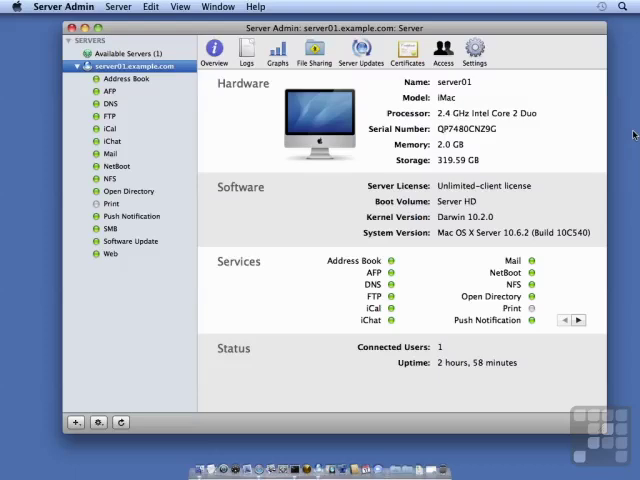
- Show the Web sites list with private.example.com on 192.168.4.1, port 80
click(108, 253)
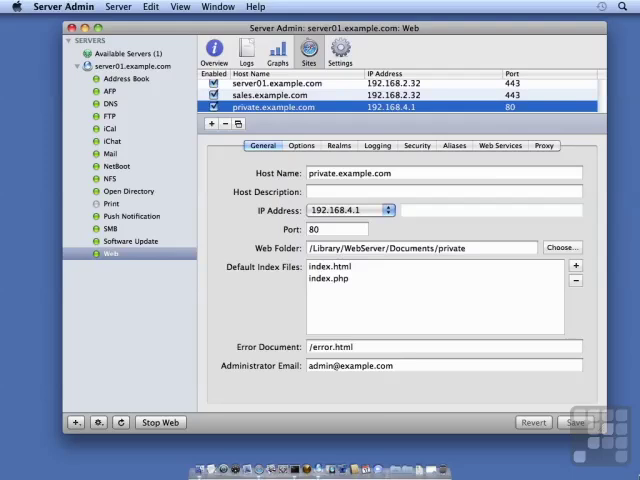
mouse_move(305, 470)
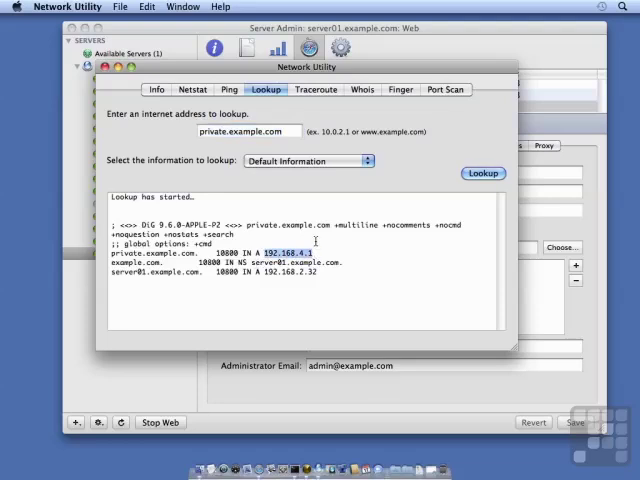
- Ping private.example.com (192.168.4.1) ten times; every ping times out
click(229, 89)
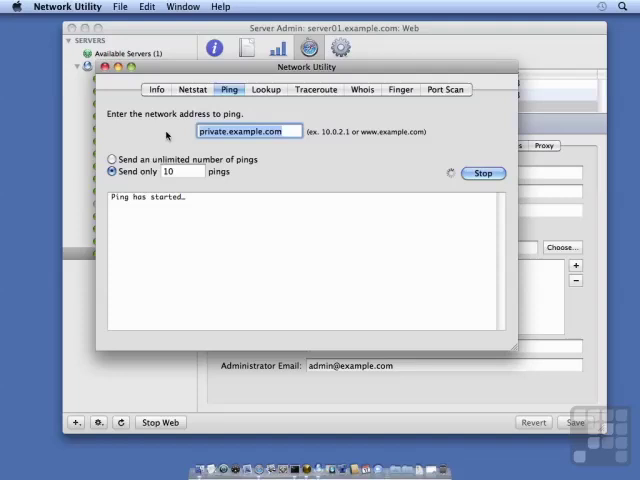
click(483, 173)
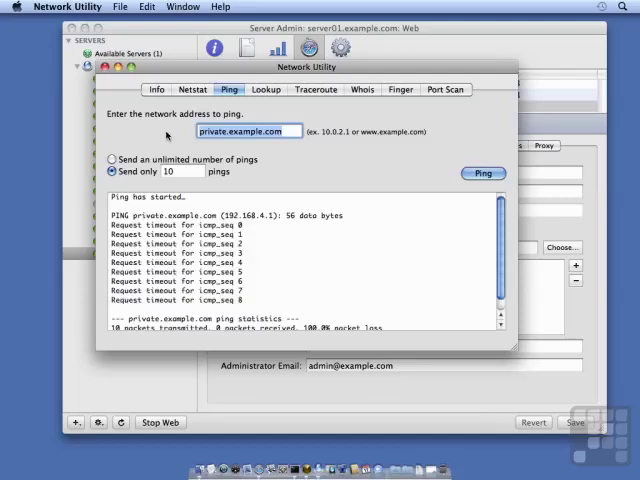
mouse_move(439, 336)
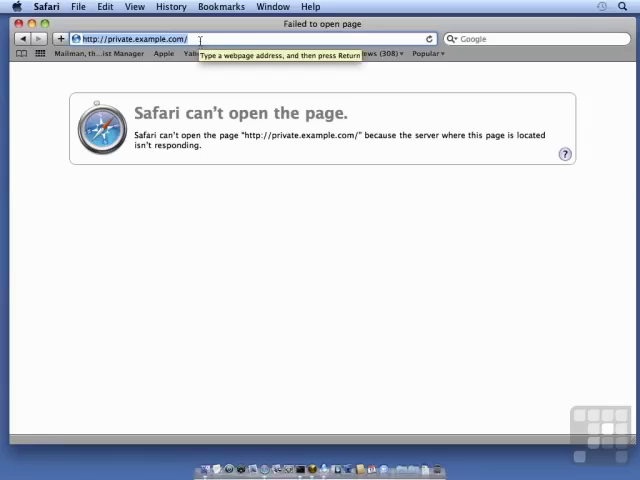
mouse_move(430, 38)
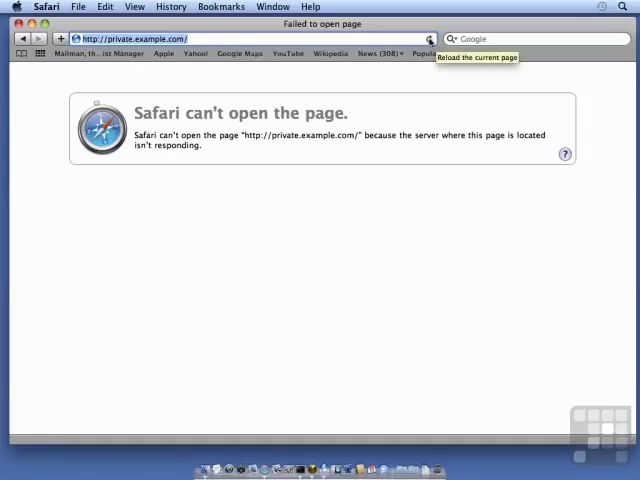
click(430, 38)
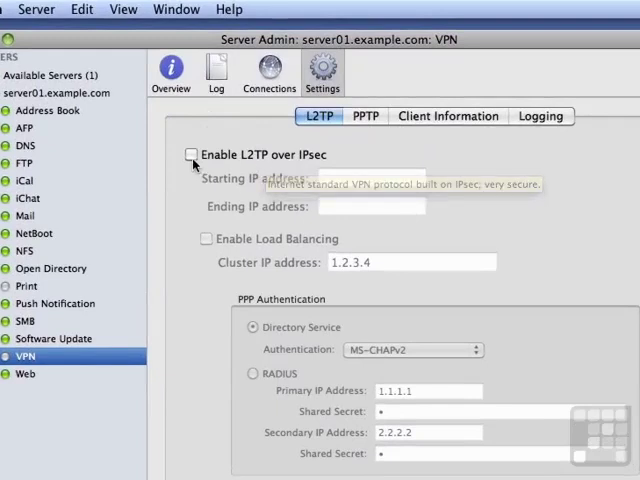
- Enable L2TP over IPsec with client addresses 192.168.4.90 through 192.168.4.99
click(191, 155)
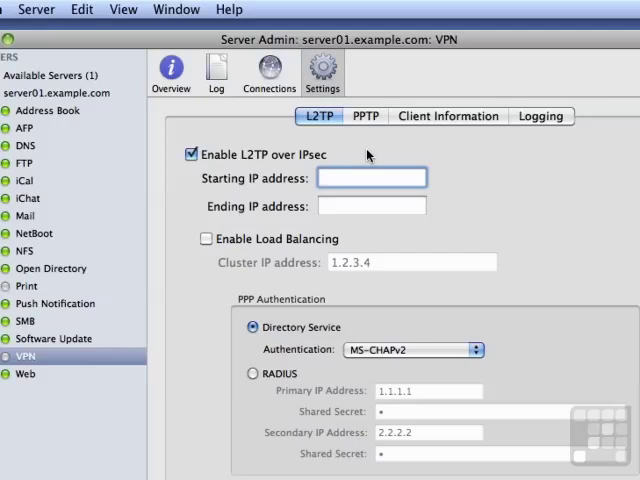
text(192.168.4.90)
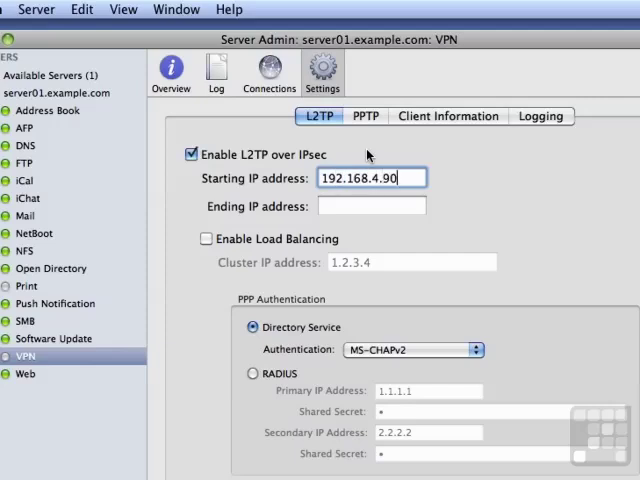
text(192.168.4.99)
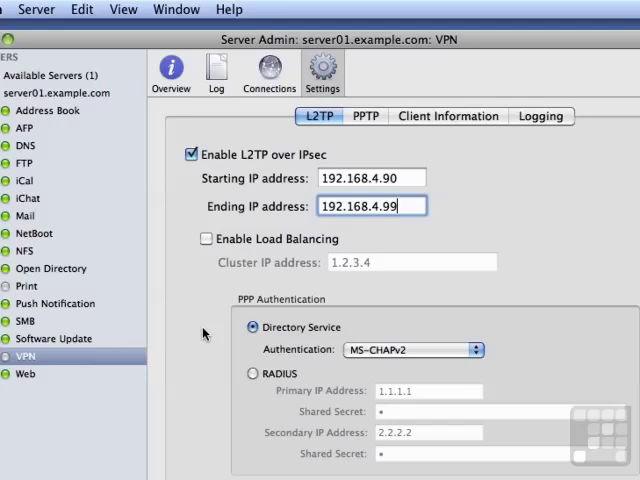
mouse_move(360, 357)
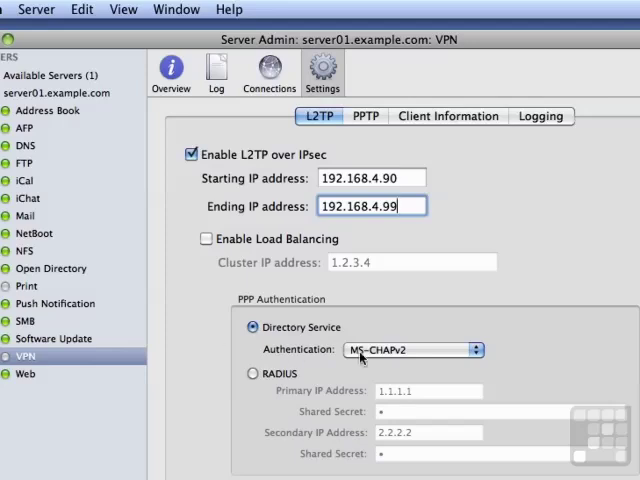
scroll(down, 3)
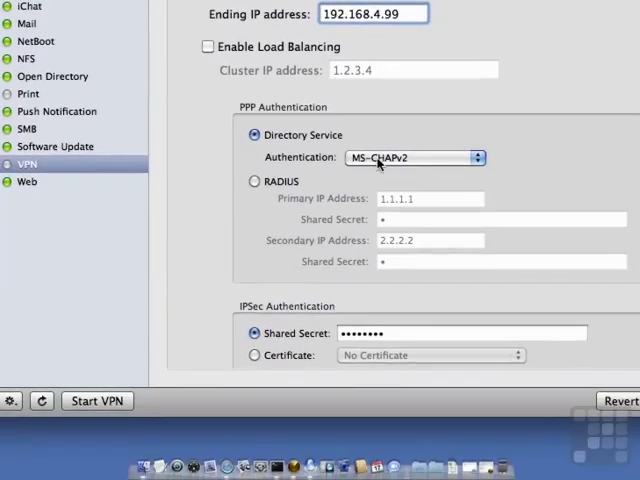
click(462, 331)
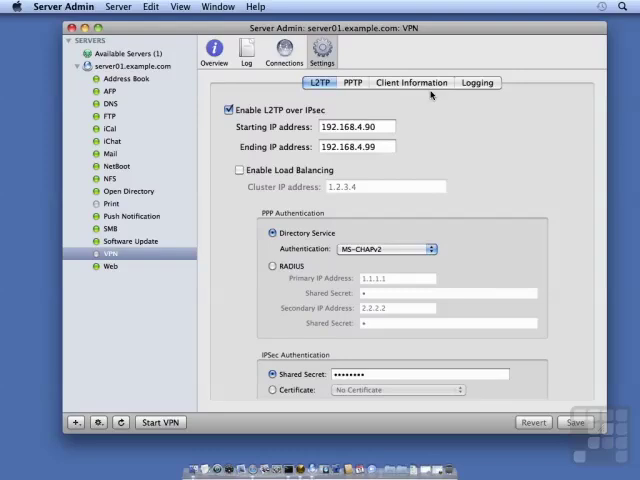
- Give VPN clients DNS server 192.168.2.32 and search domain example.com
click(412, 82)
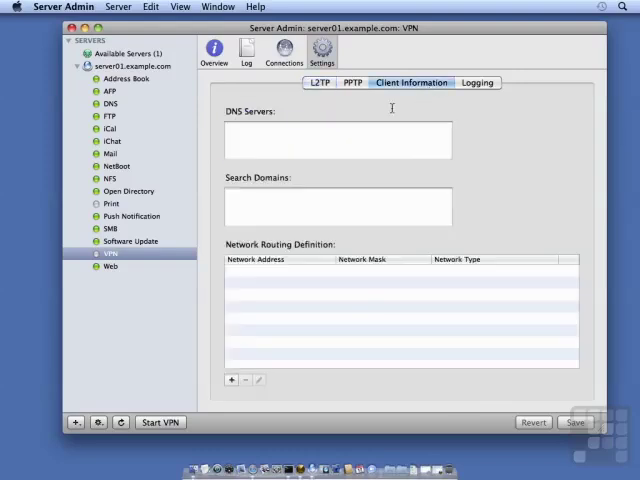
click(338, 140)
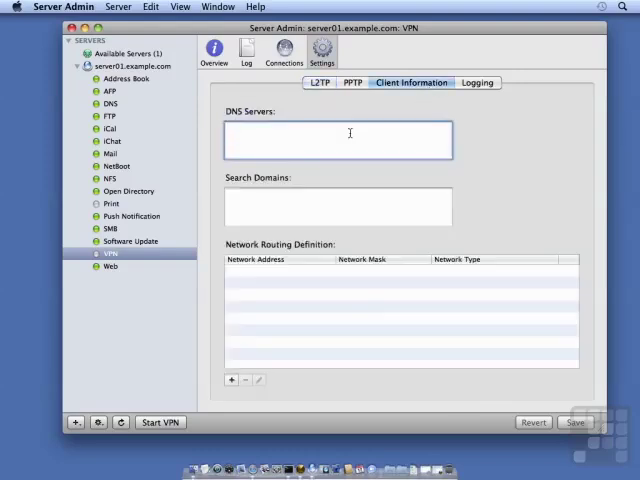
text(192.168.2.)
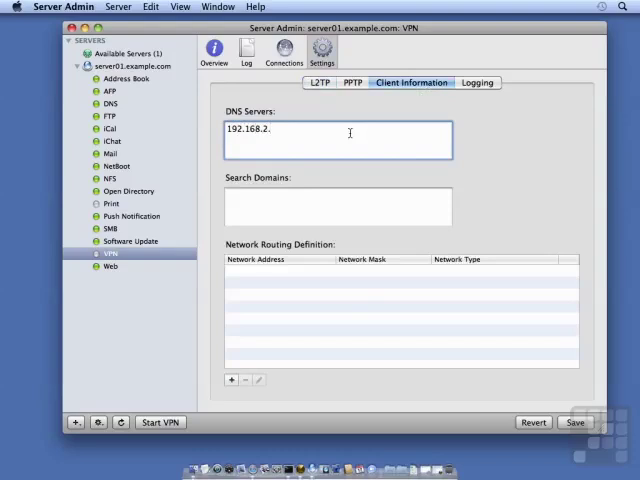
text(32)
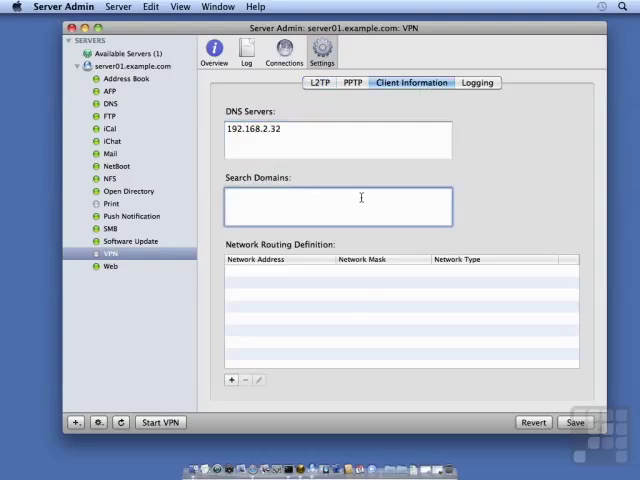
text(example.com)
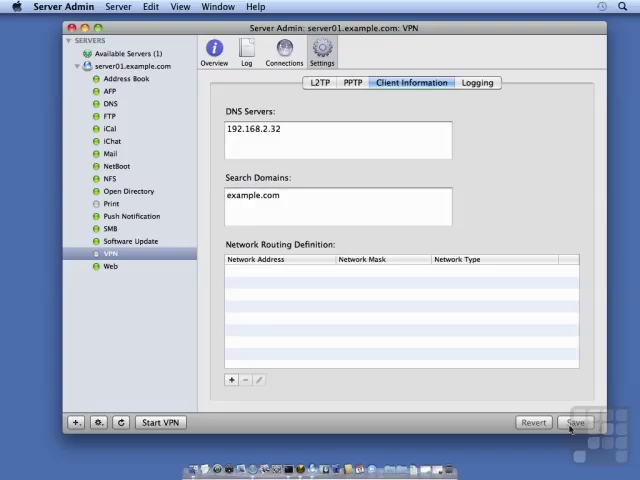
mouse_move(474, 333)
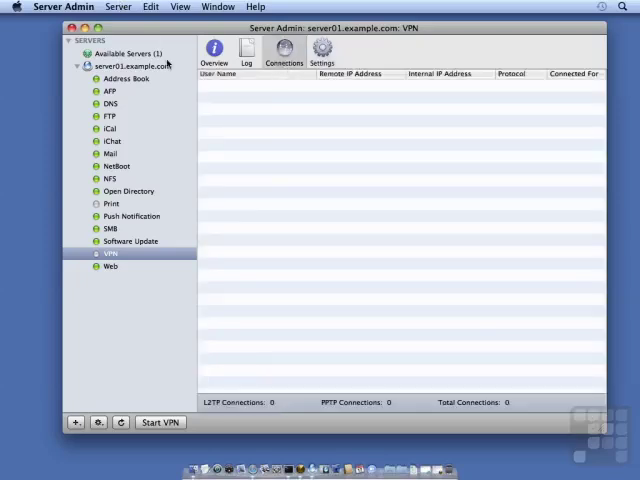
- Start the VPN service from the VPN Overview
click(210, 50)
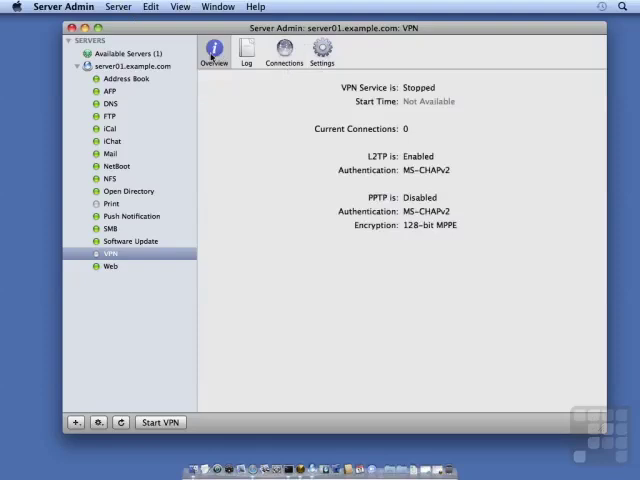
click(160, 422)
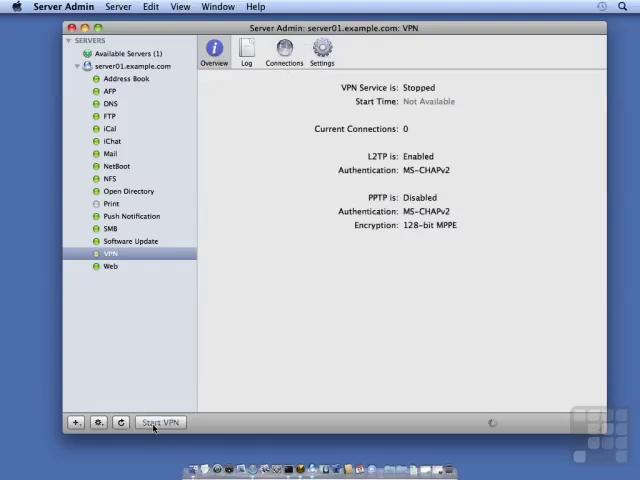
click(160, 422)
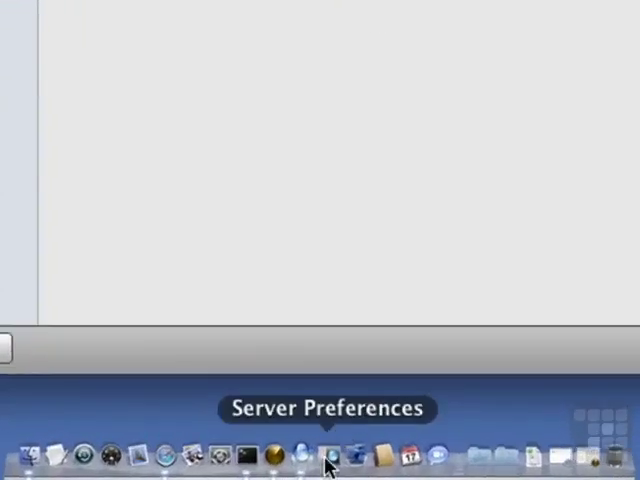
- Turn on VPN in Server Preferences and save the client configuration file to the desktop
click(328, 456)
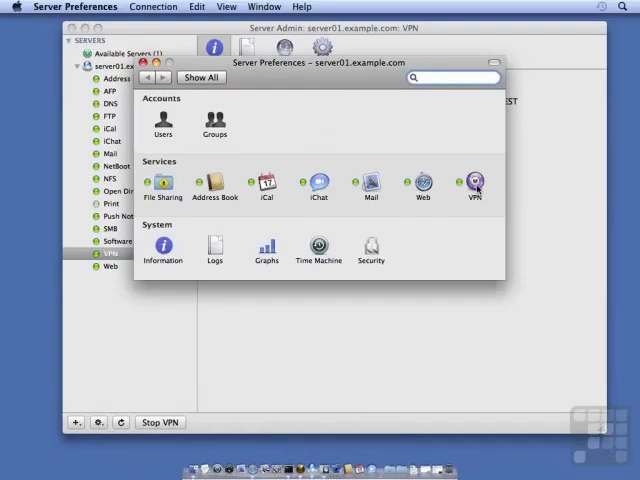
click(474, 183)
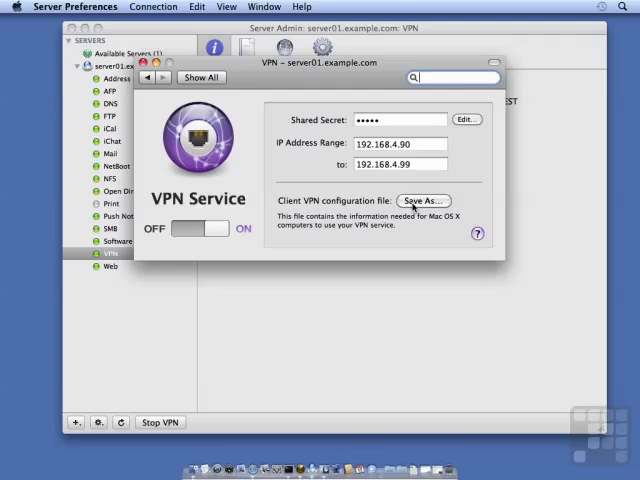
click(423, 201)
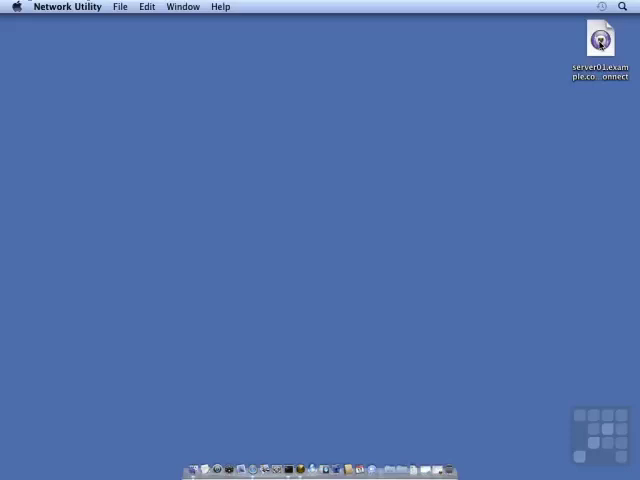
- Import the server01.example.com .networkConnect file from the desktop into Network preferences
click(600, 38)
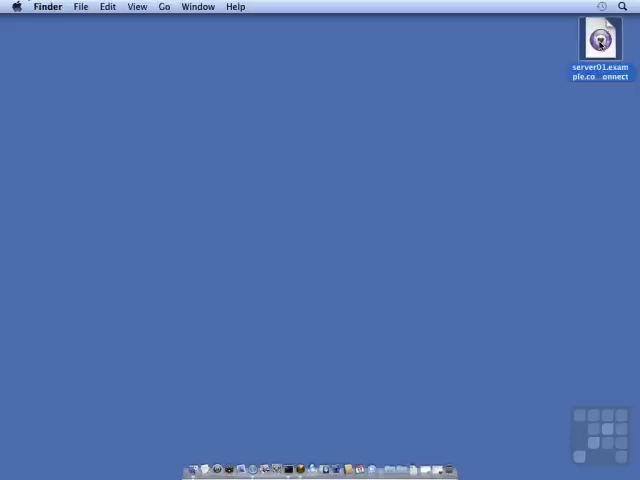
double_click(600, 38)
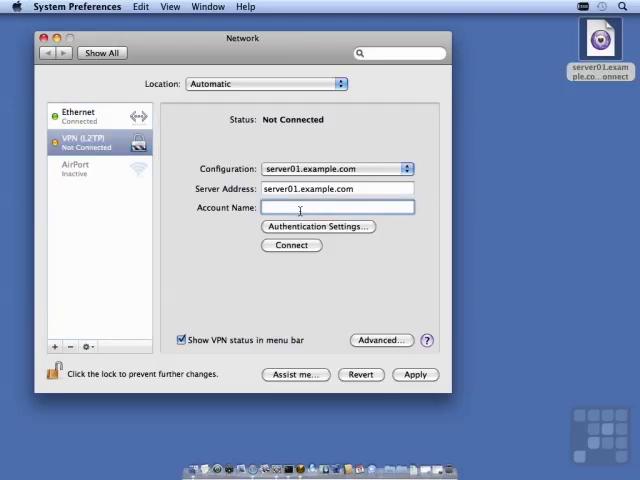
- Set the VPN account name to 'admin' and enter its password and shared secret
text(admin)
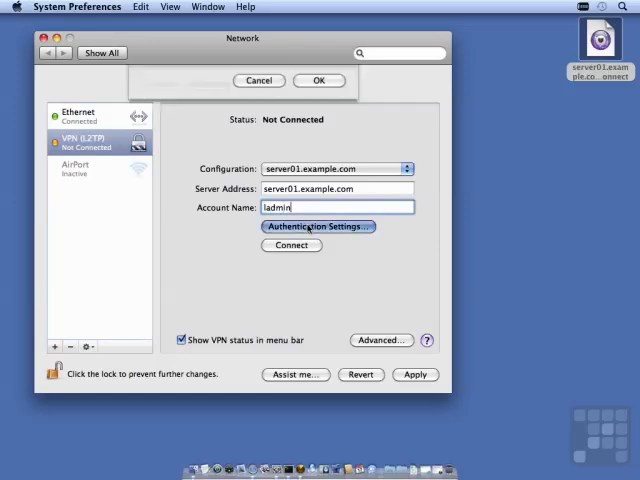
click(318, 226)
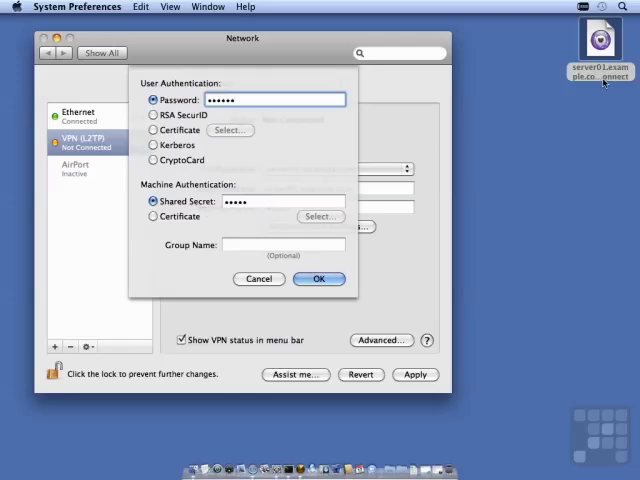
click(318, 278)
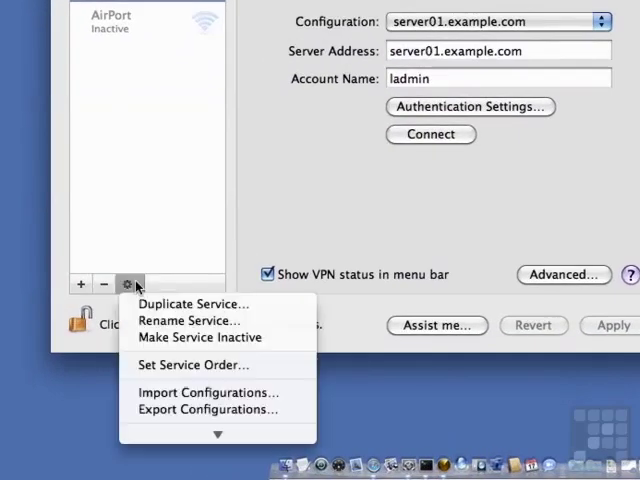
- Drag VPN (L2TP) above Bluetooth DUN, Ethernet and AirPort in the service order
click(193, 364)
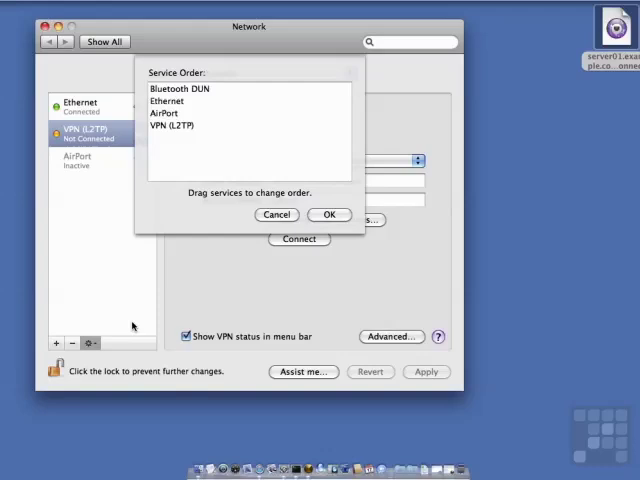
drag(175, 125, 170, 98)
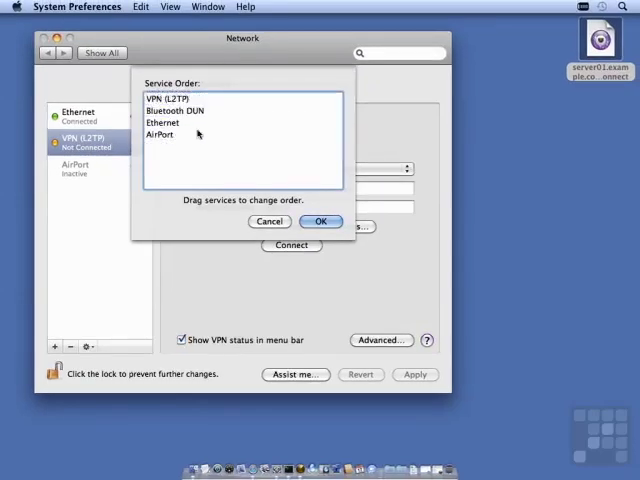
click(322, 221)
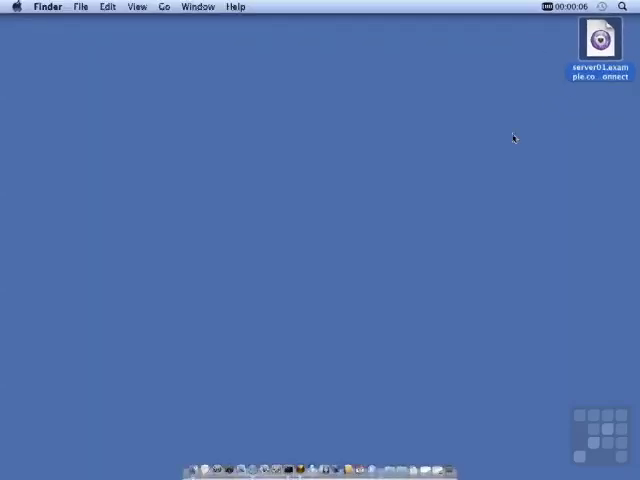
- Reopen System Preferences from the Dock while the VPN timer keeps running
click(277, 468)
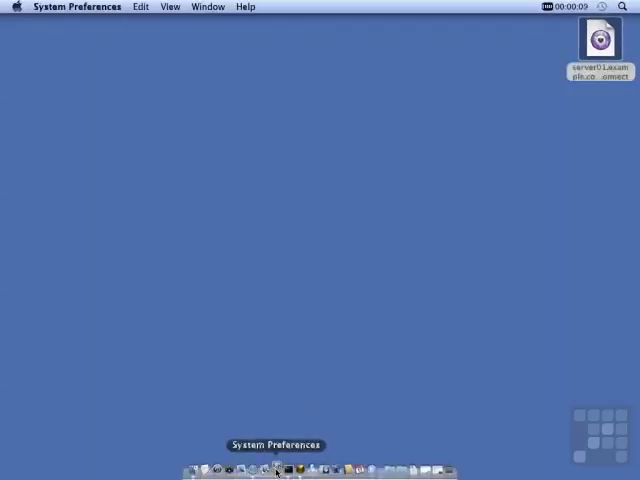